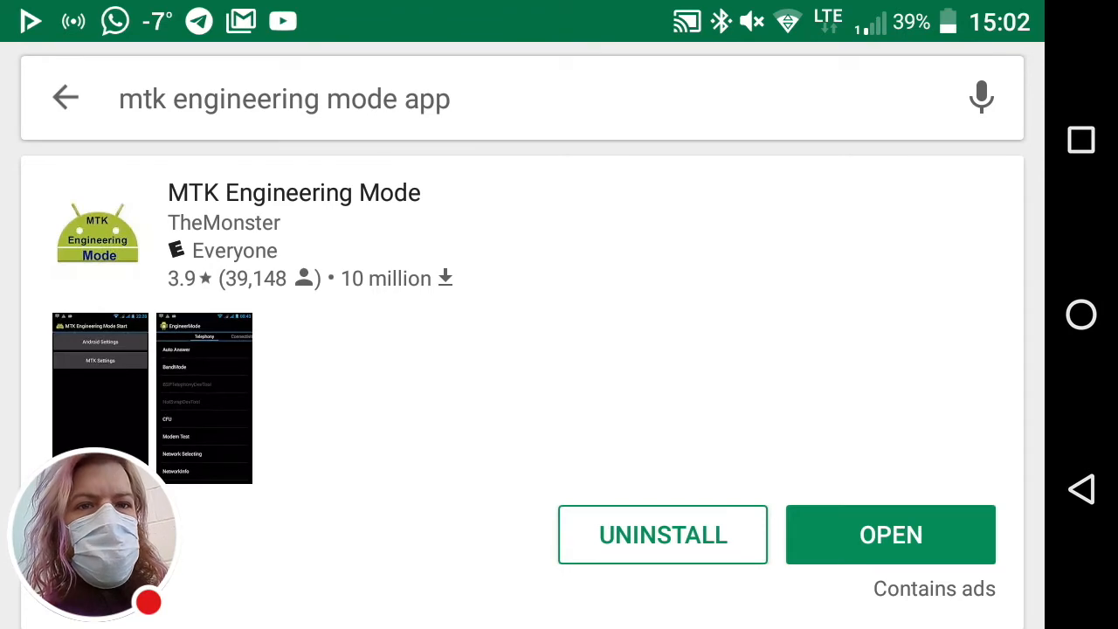
Launch the installed MTK Engineering Mode app from its Play Store page
{"action": "left_click", "coordinate": [891, 535]}
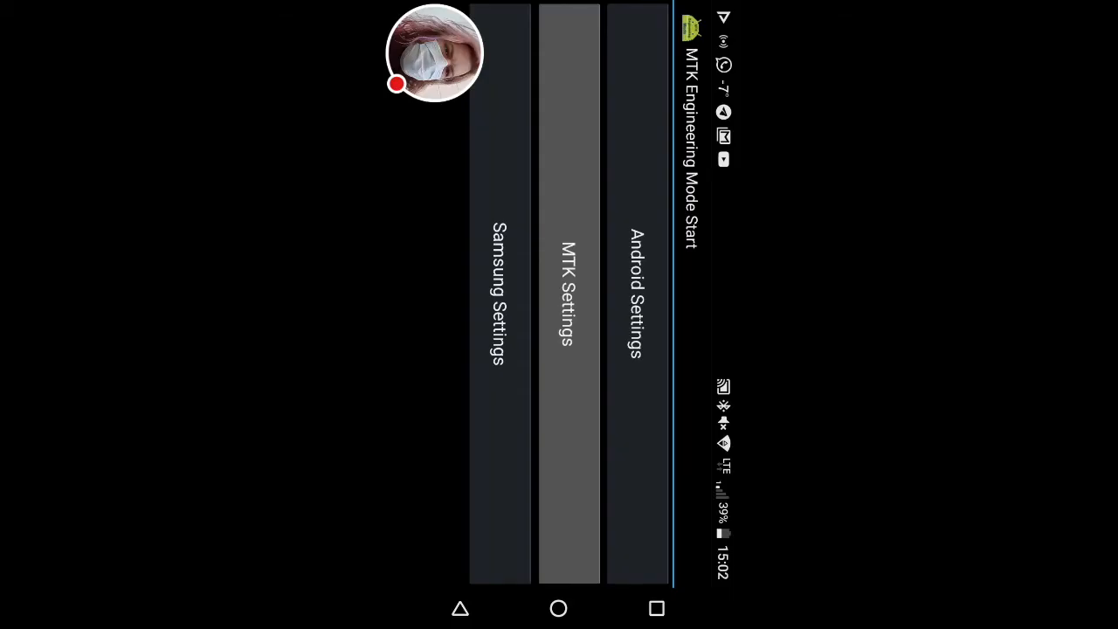
Go through MTK Settings into the Hardware Testing Audio mode list
{"action": "left_click", "coordinate": [570, 288]}
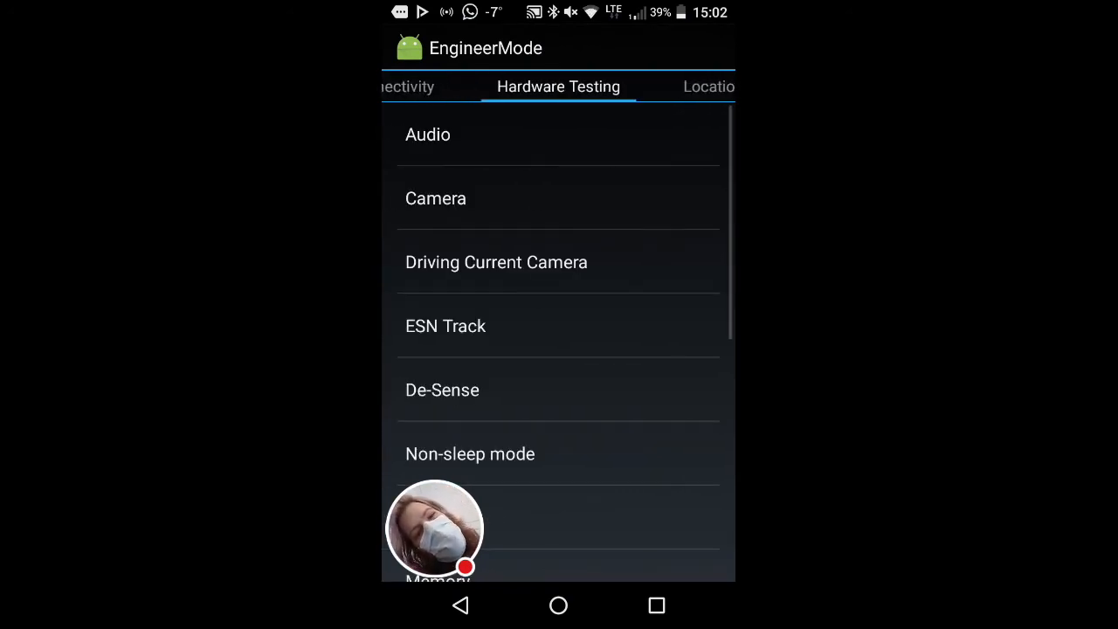
{"action": "left_click", "coordinate": [428, 133]}
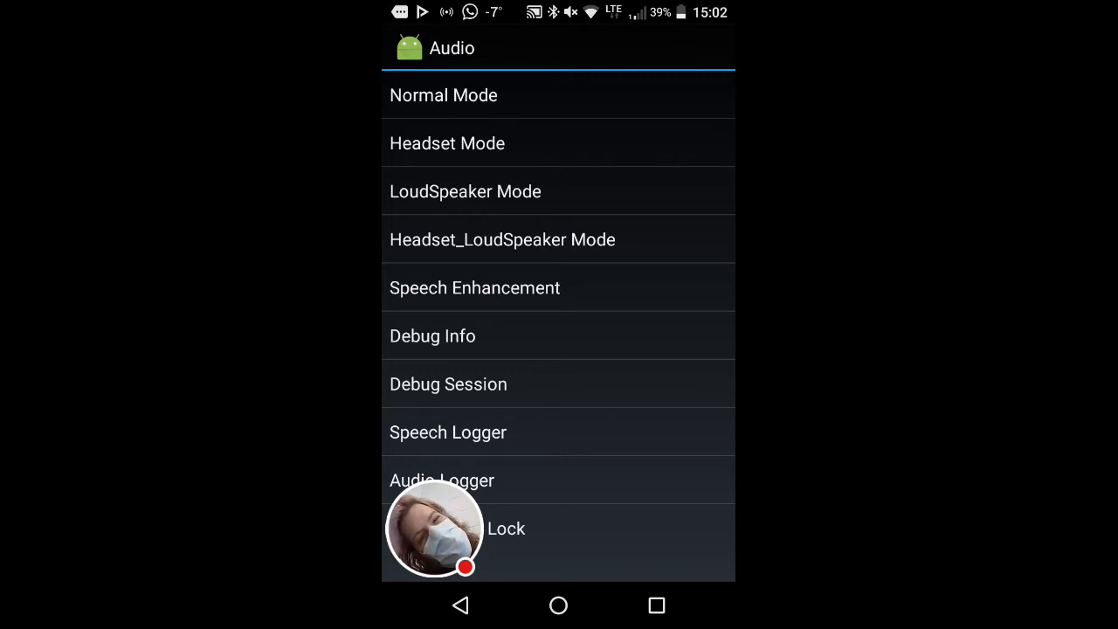
Enter Headset Mode and put 155 in its Max Vol. field
{"action": "left_click", "coordinate": [443, 94]}
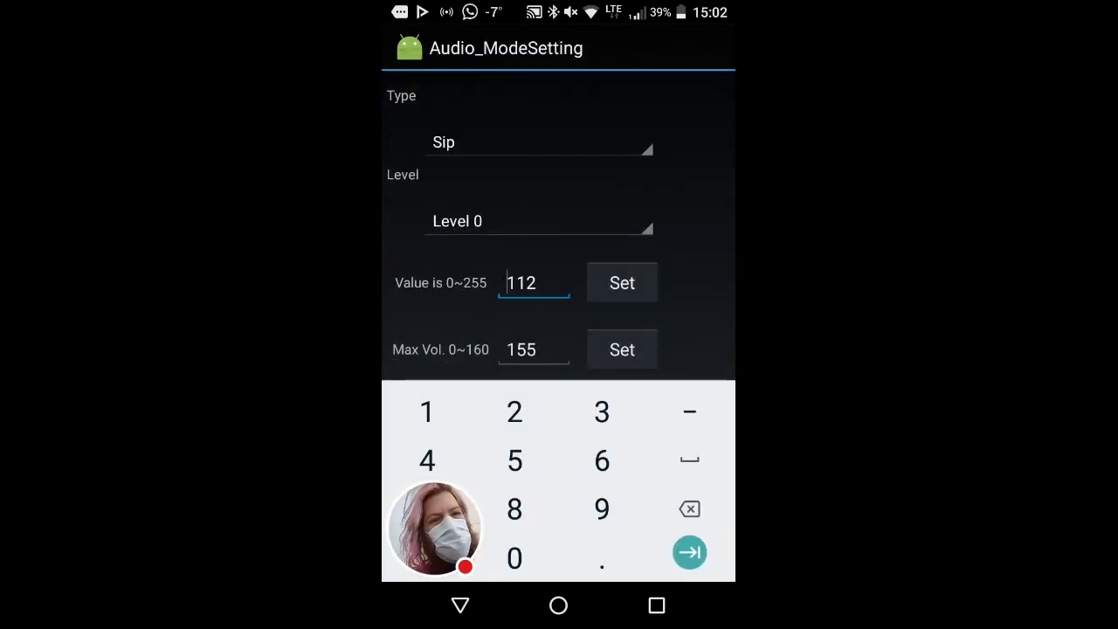
{"action": "left_click", "coordinate": [534, 349]}
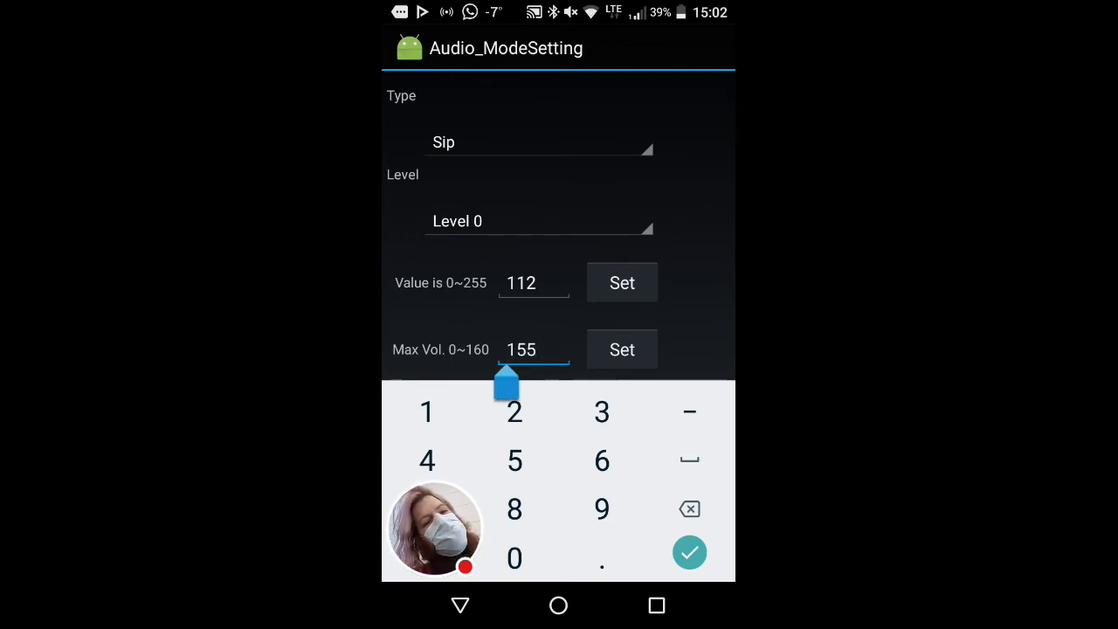
{"action": "left_click", "coordinate": [534, 350]}
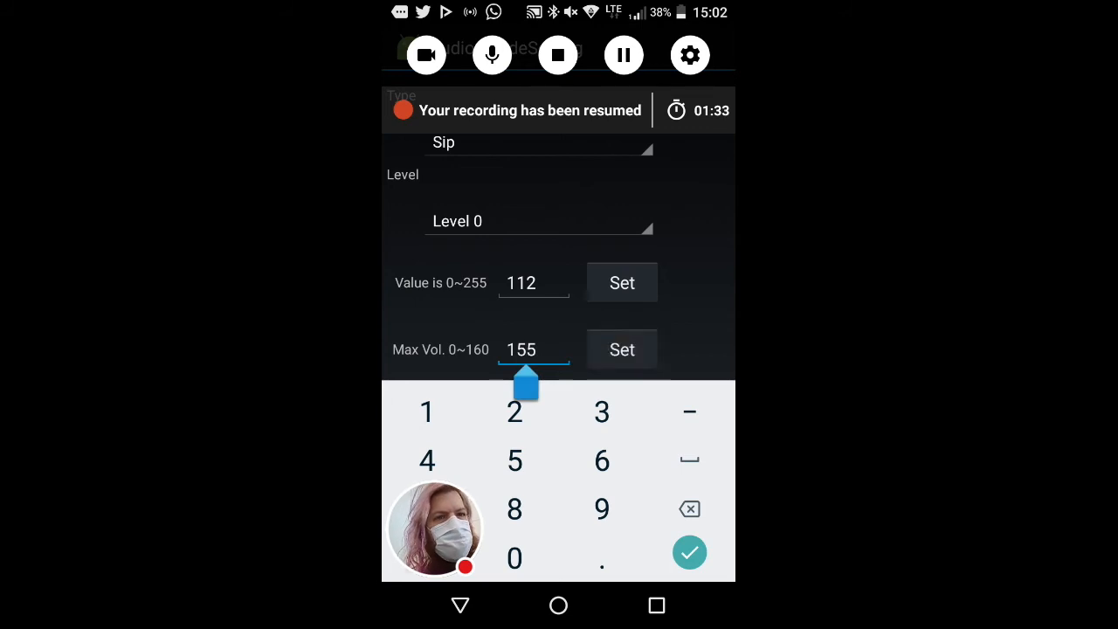
Set Max Vol. 155 and acknowledge the 'Setting success' dialog
{"action": "left_click", "coordinate": [621, 349]}
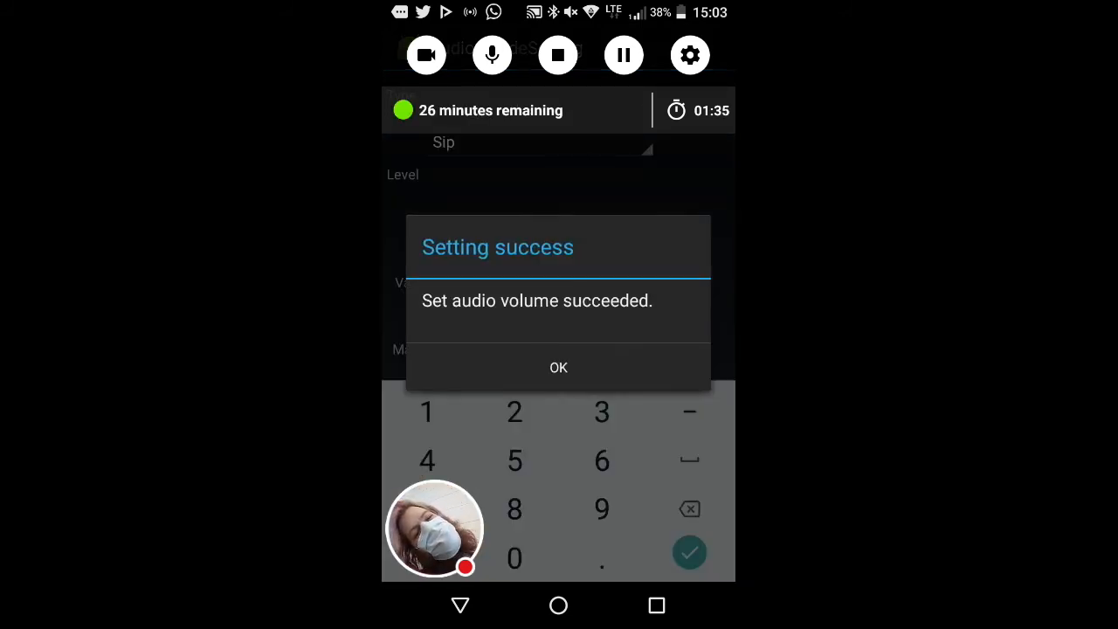
{"action": "left_click", "coordinate": [559, 366]}
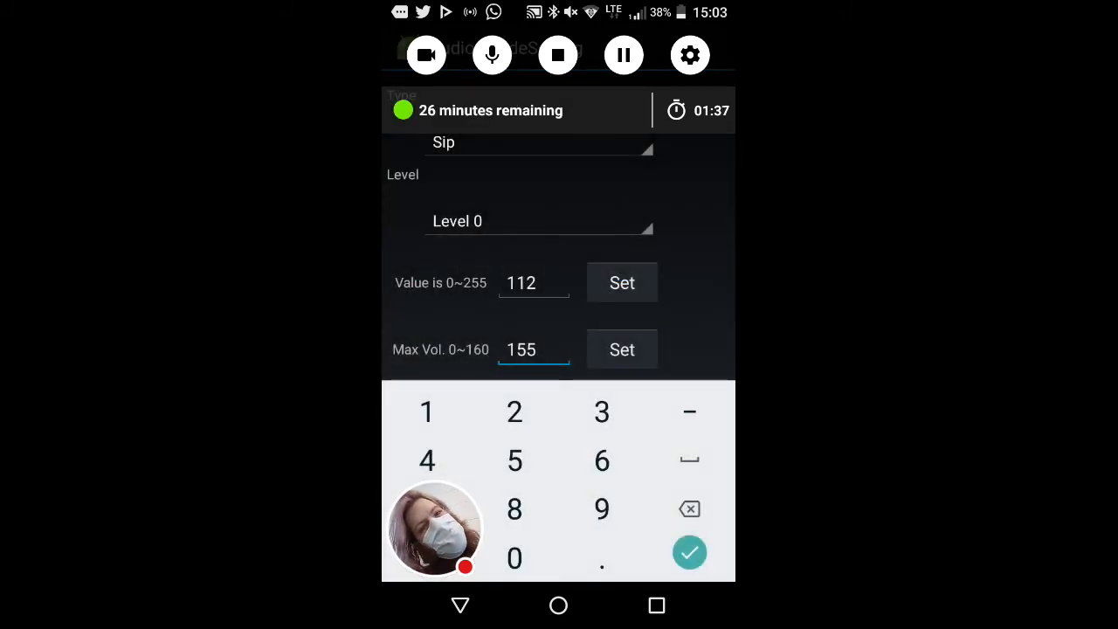